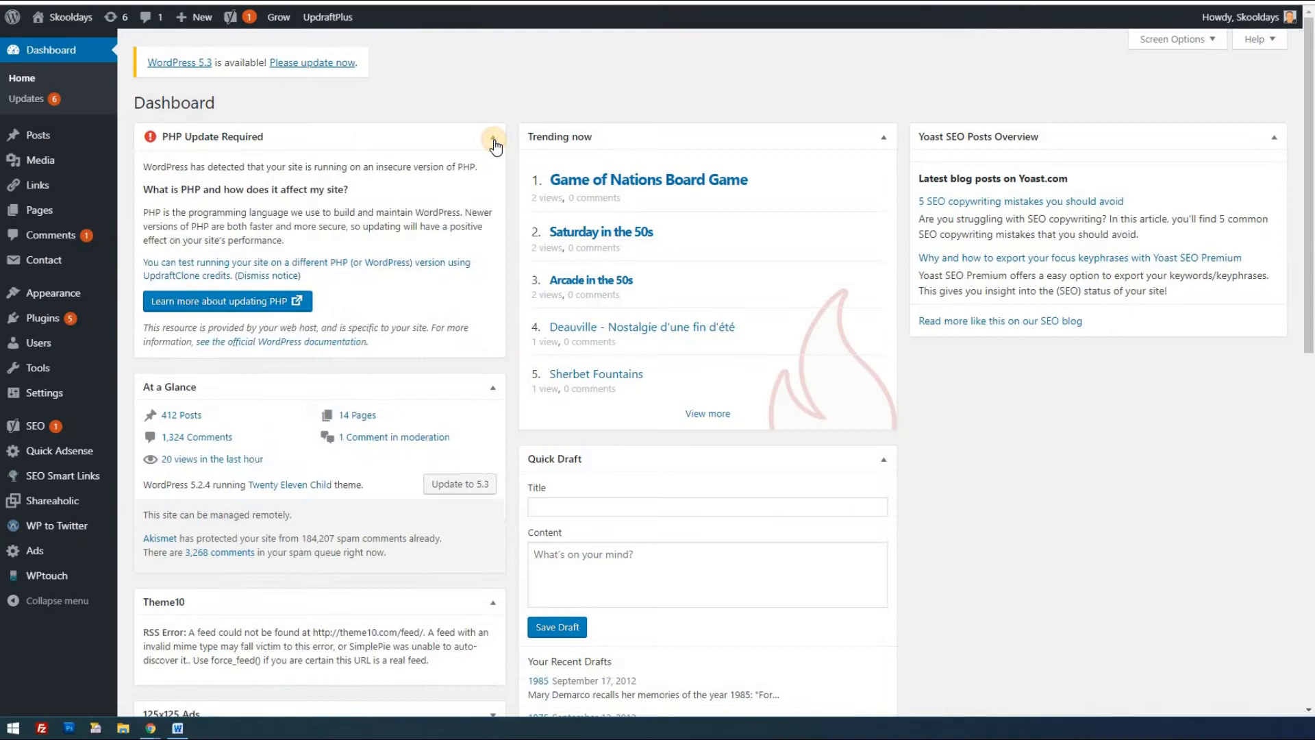
Collapse and re-expand the PHP Update Required notice in the WordPress dashboard.
{"action": "left_click", "coordinate": [493, 138]}
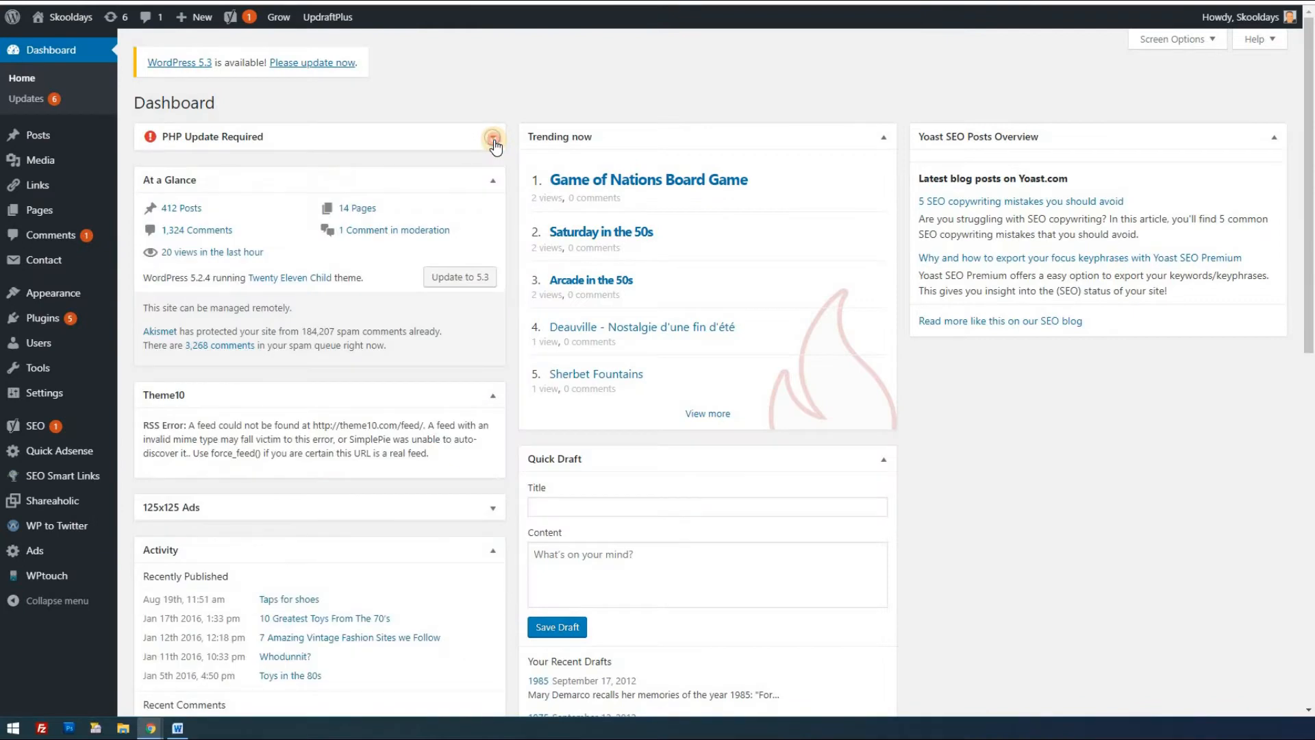
{"action": "left_click", "coordinate": [493, 137]}
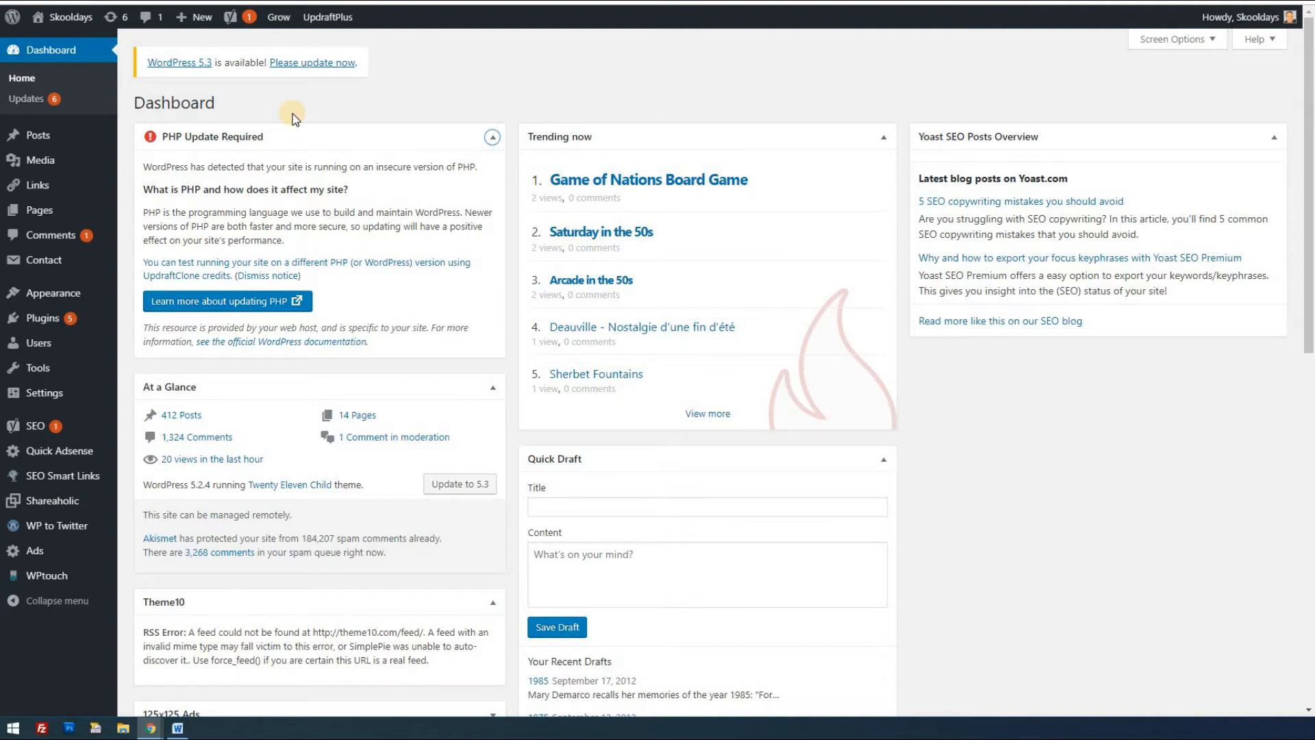
{"action": "mouse_move", "coordinate": [310, 118]}
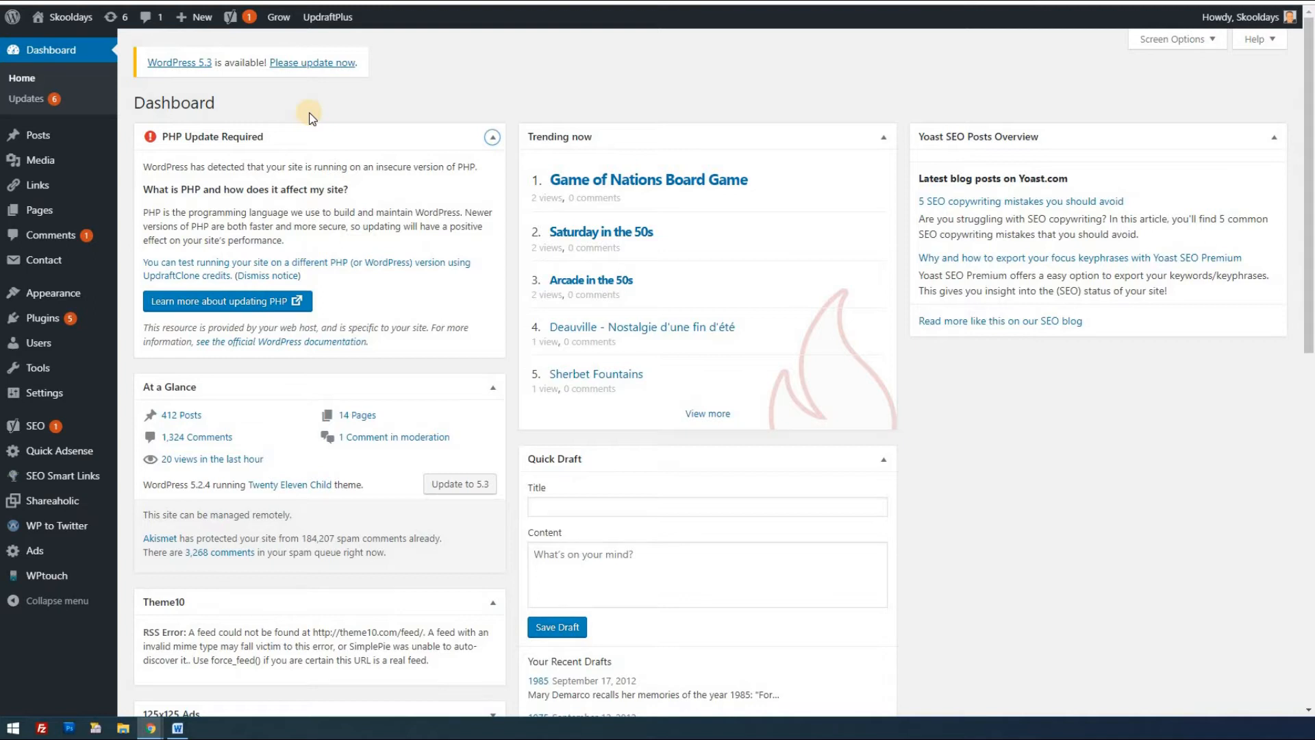
{"action": "mouse_move", "coordinate": [309, 116]}
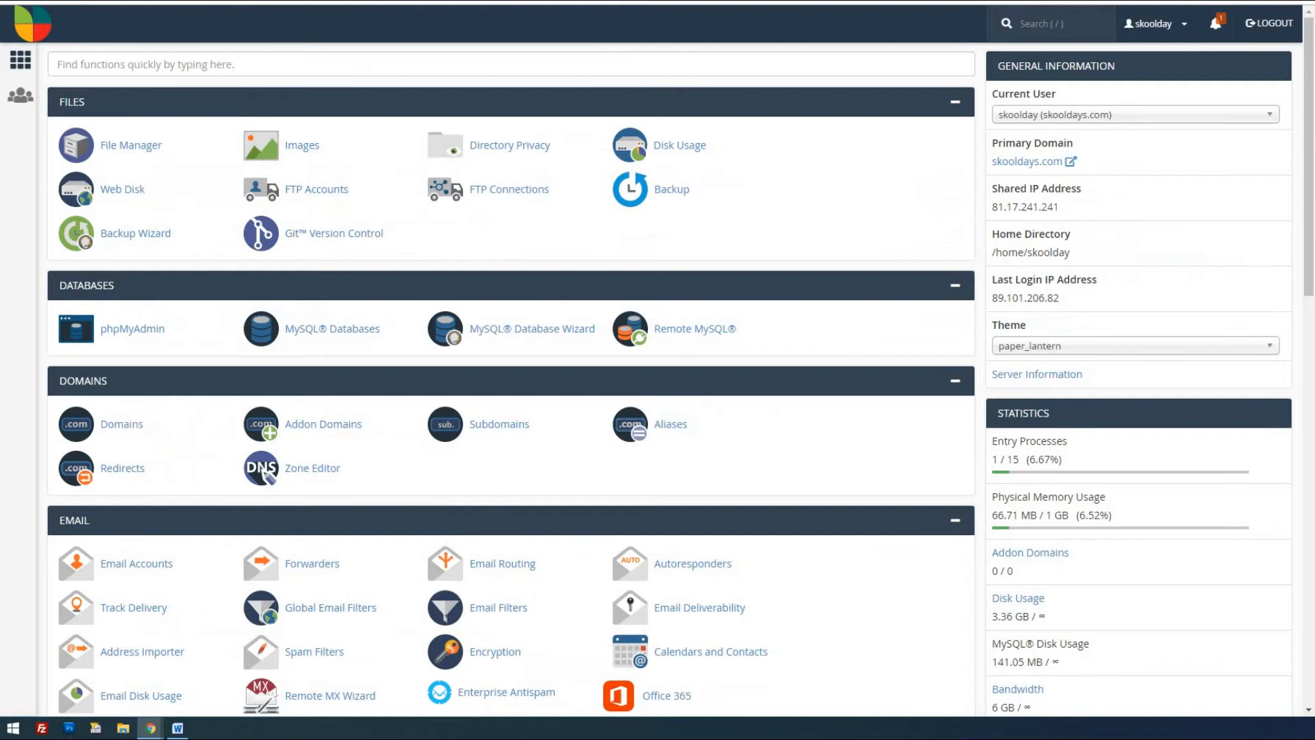
{"action": "mouse_move", "coordinate": [390, 148]}
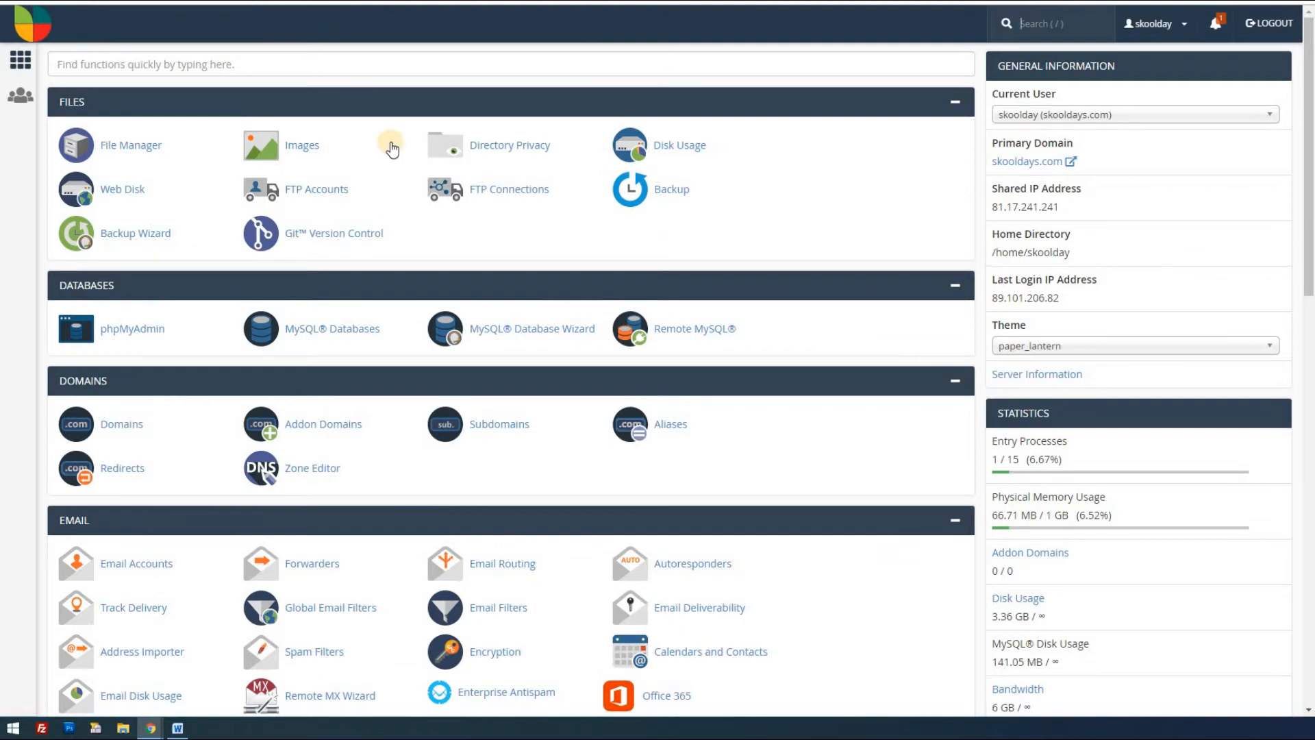
{"action": "mouse_move", "coordinate": [386, 216]}
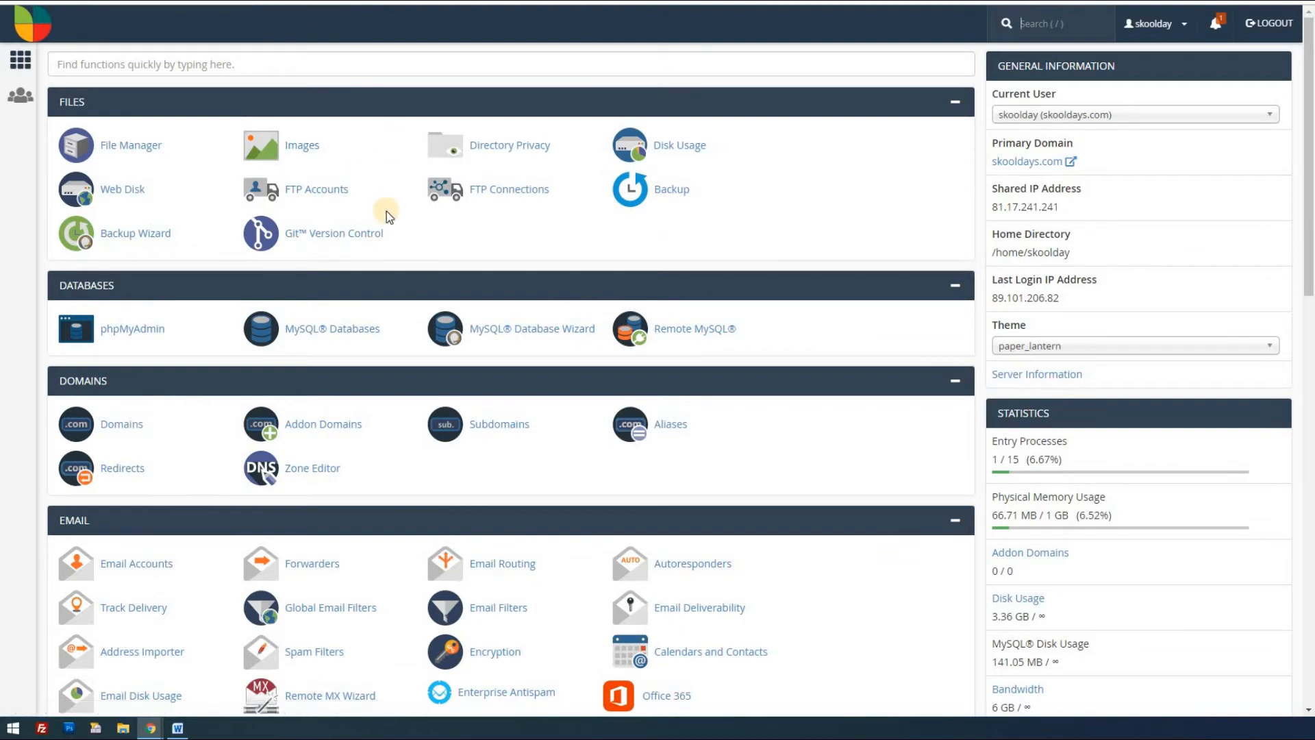
{"action": "mouse_move", "coordinate": [770, 264]}
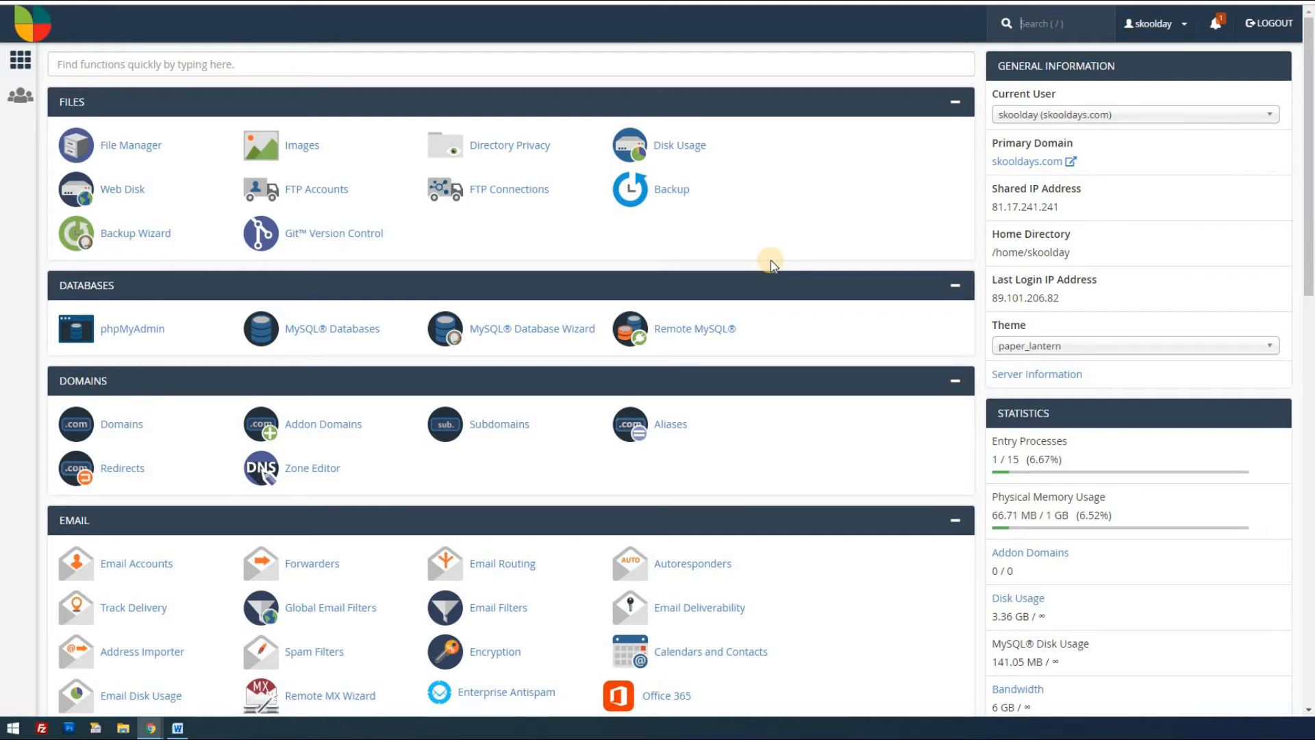
Scroll to cPanel's Software section and launch Select PHP Version.
{"action": "scroll", "scroll_direction": "down", "scroll_amount": 3}
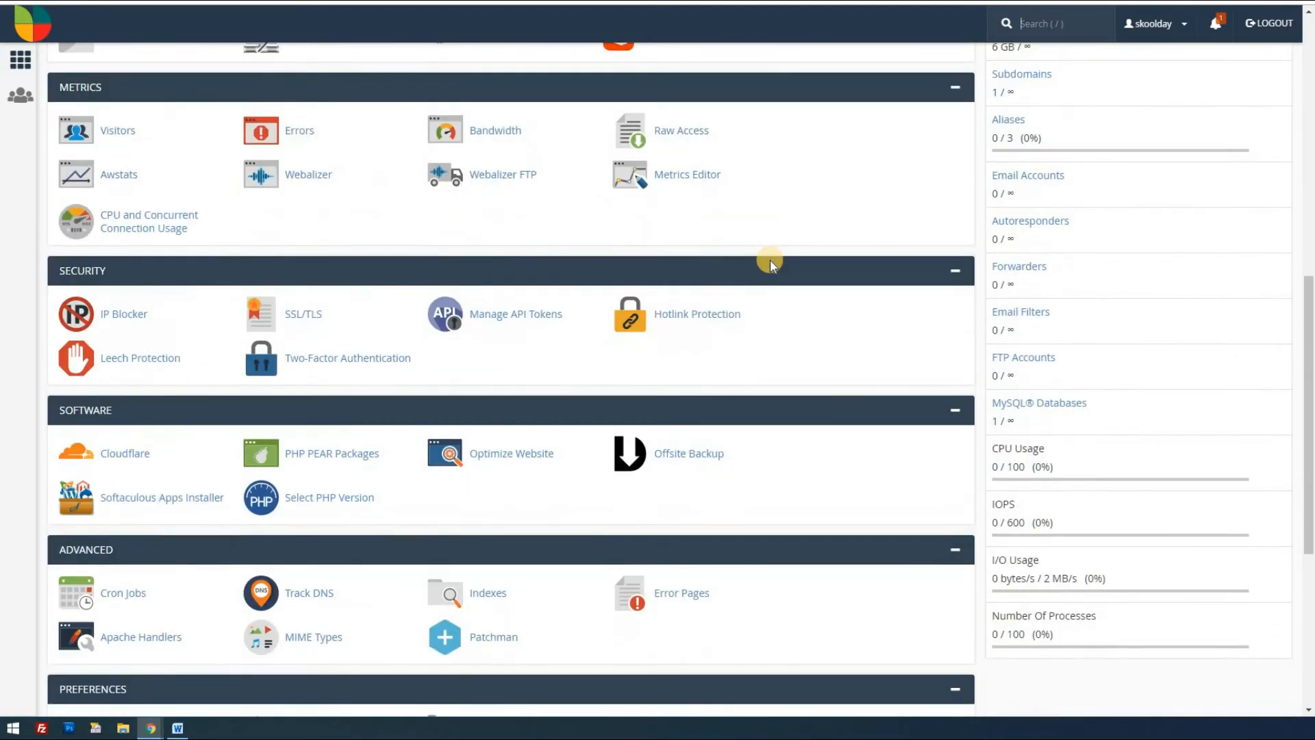
{"action": "scroll", "scroll_direction": "up", "scroll_amount": 3}
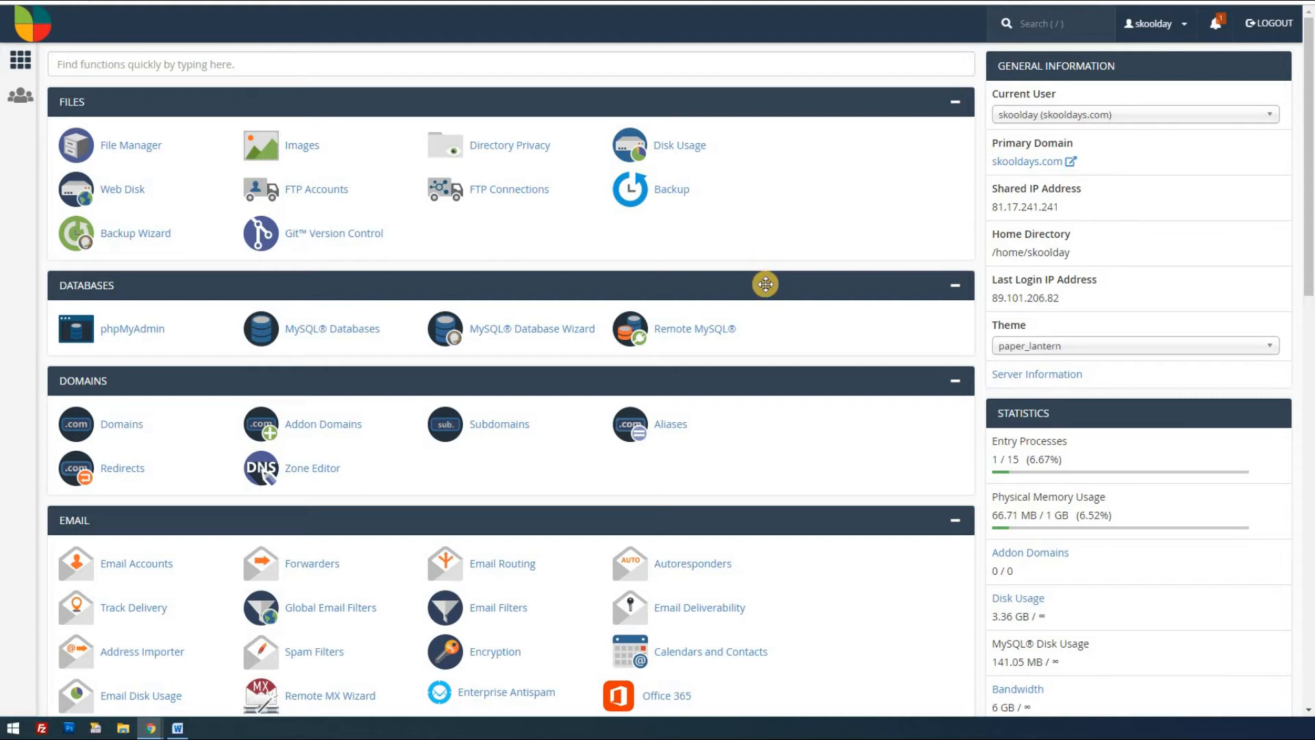
{"action": "scroll", "scroll_direction": "down", "scroll_amount": 3}
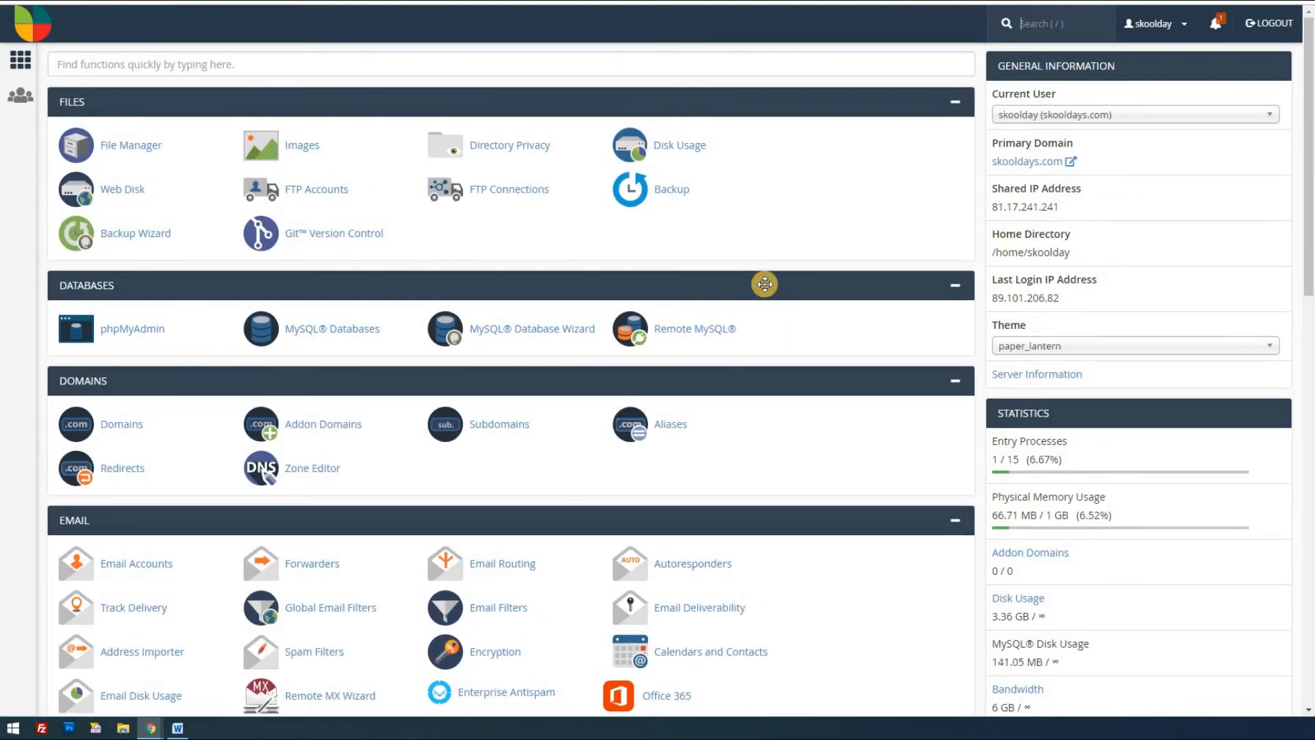
{"action": "mouse_move", "coordinate": [756, 308]}
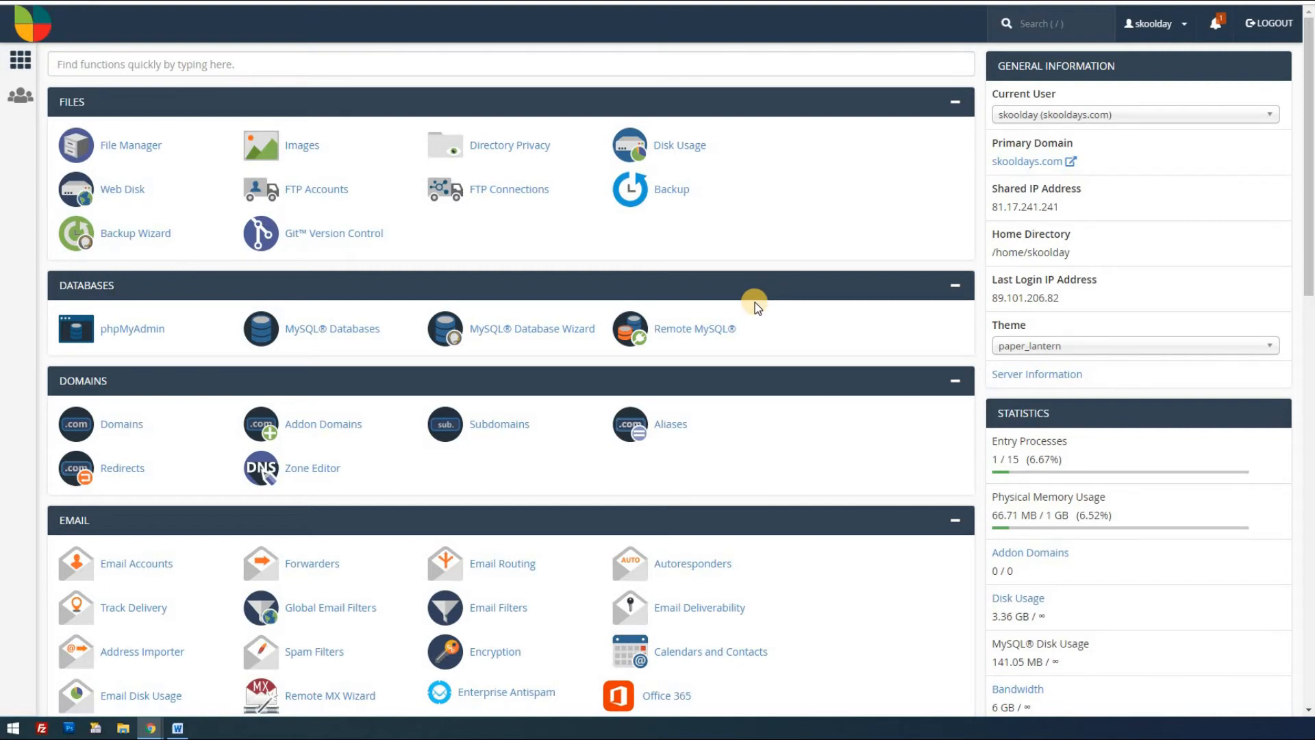
{"action": "scroll", "scroll_direction": "down", "scroll_amount": 3}
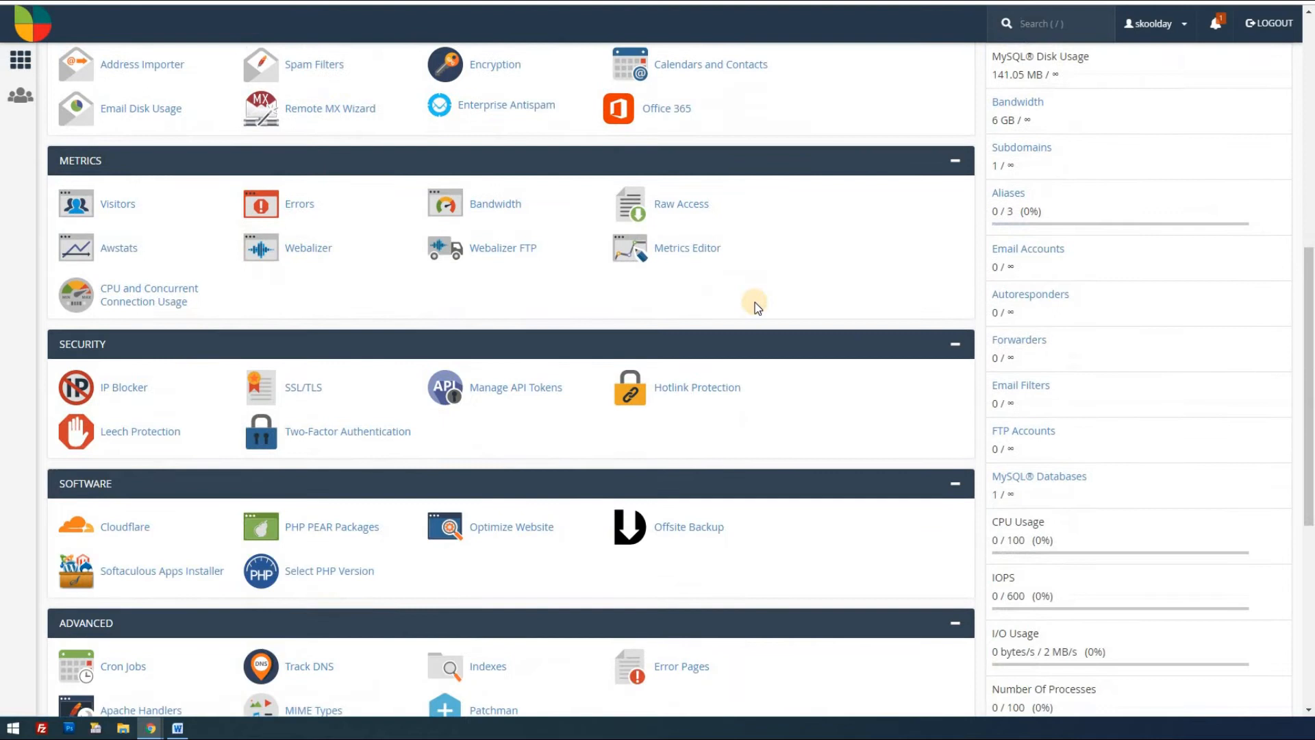
{"action": "scroll", "scroll_direction": "down", "scroll_amount": 3}
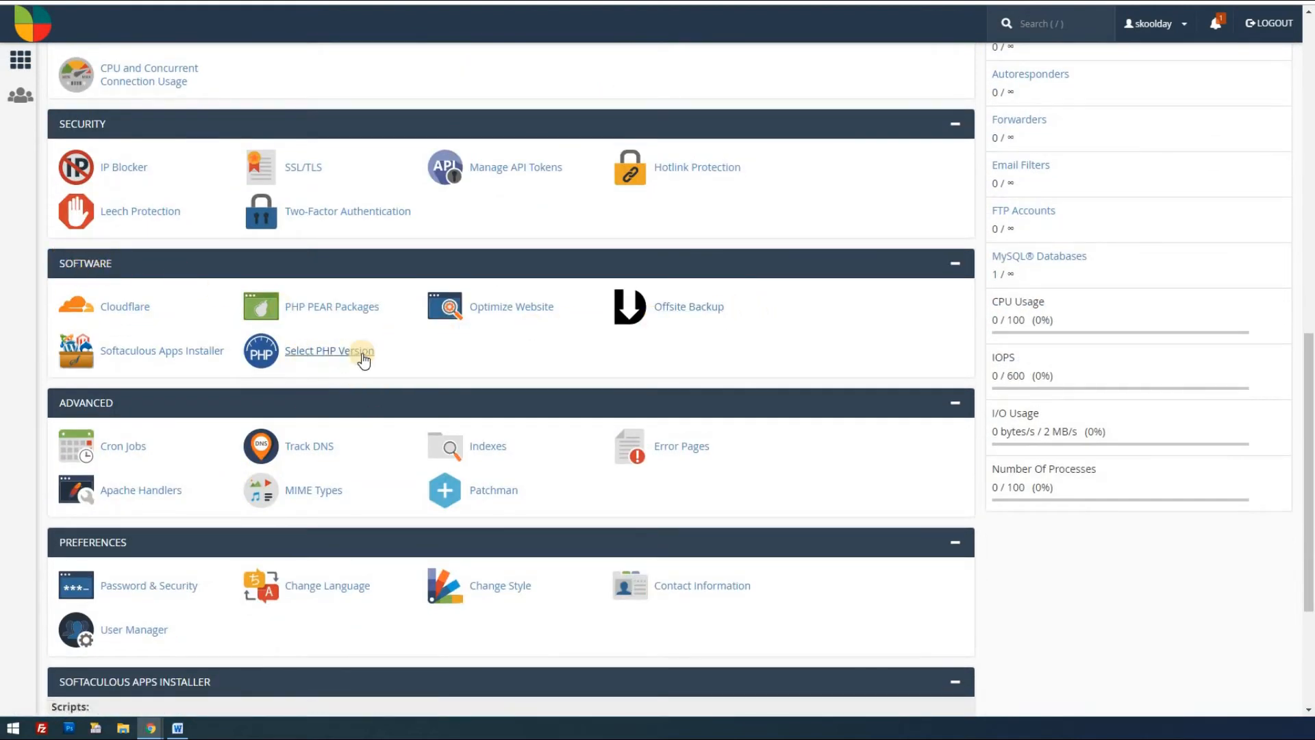
{"action": "left_click", "coordinate": [329, 351]}
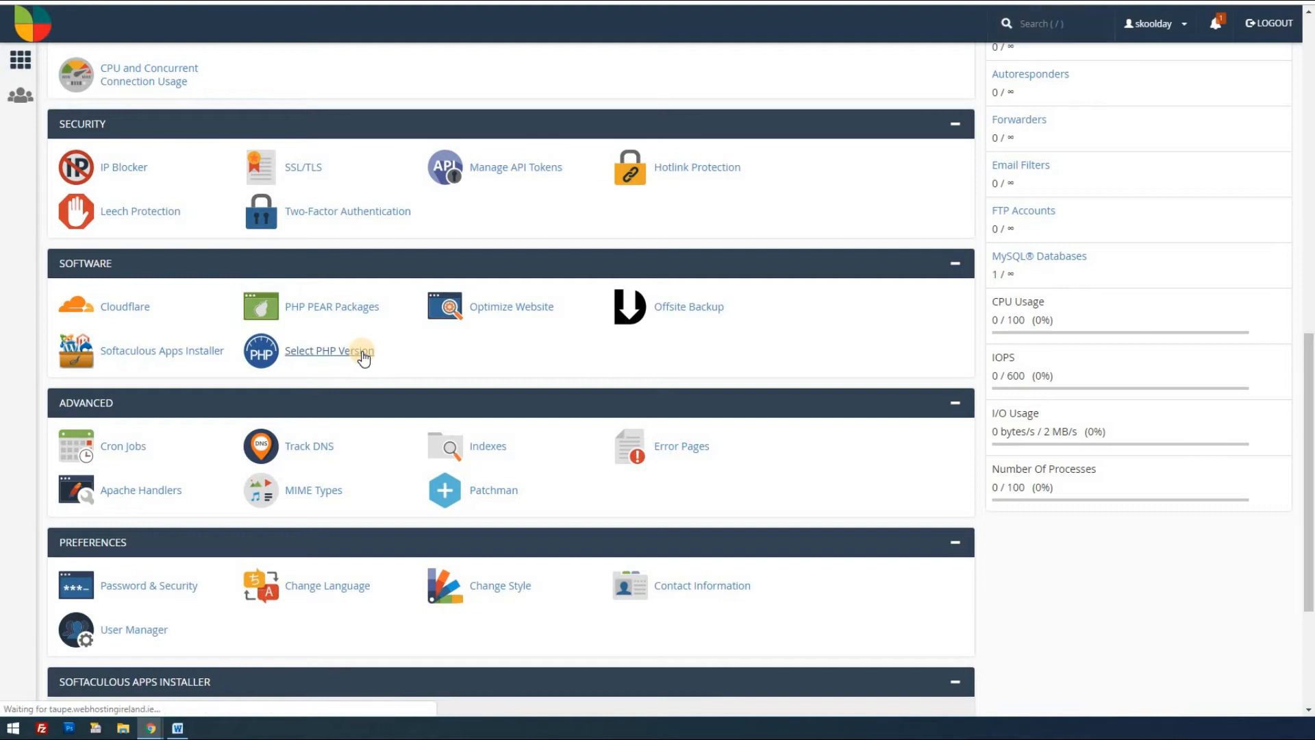
Load the PHP Selector | Extensions page showing current PHP version 5.6.
{"action": "left_click", "coordinate": [330, 349]}
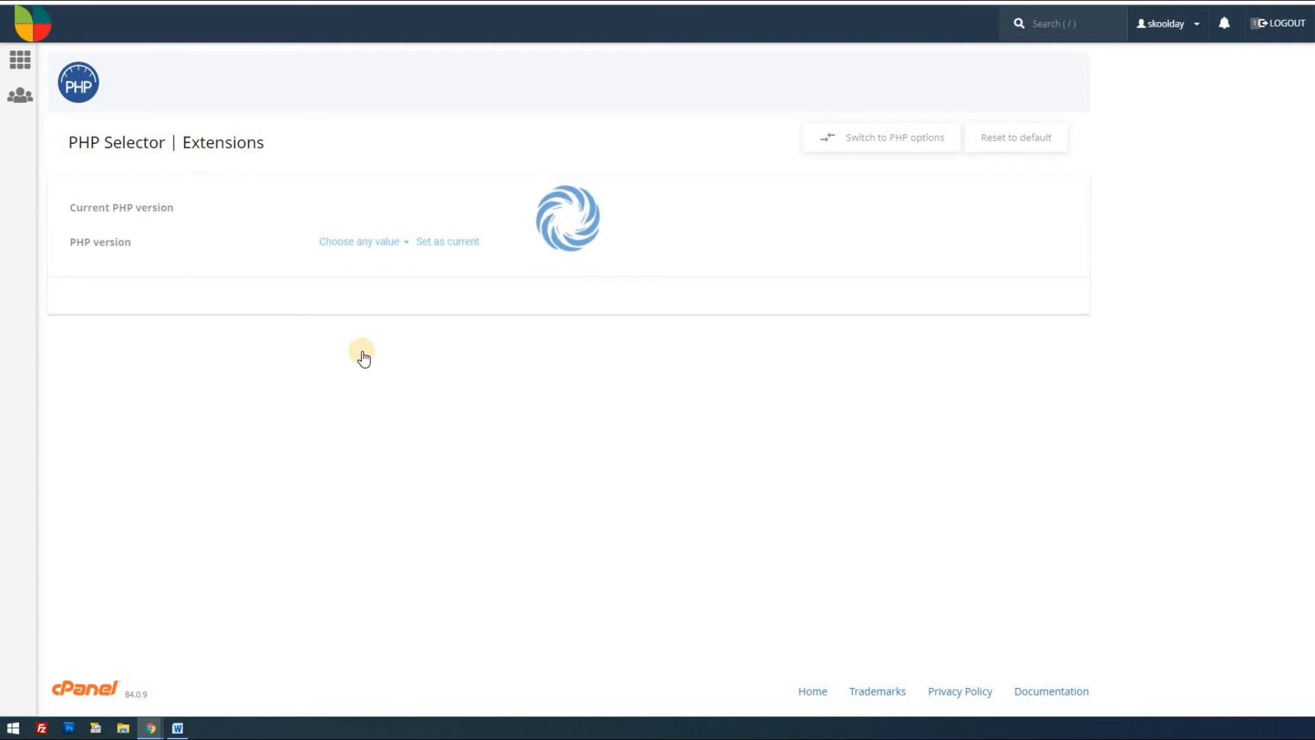
{"action": "left_click", "coordinate": [359, 241]}
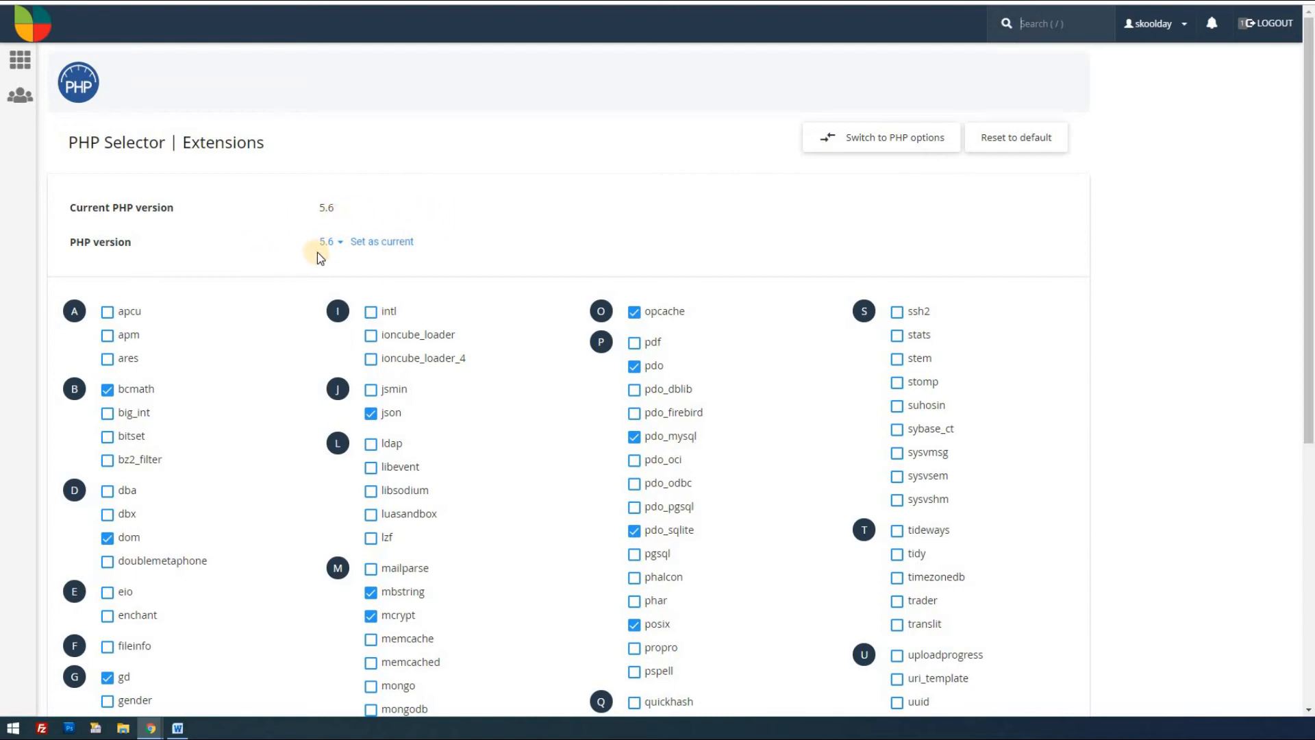
Choose PHP 7.3 from the version list and set it as current.
{"action": "left_click", "coordinate": [328, 241]}
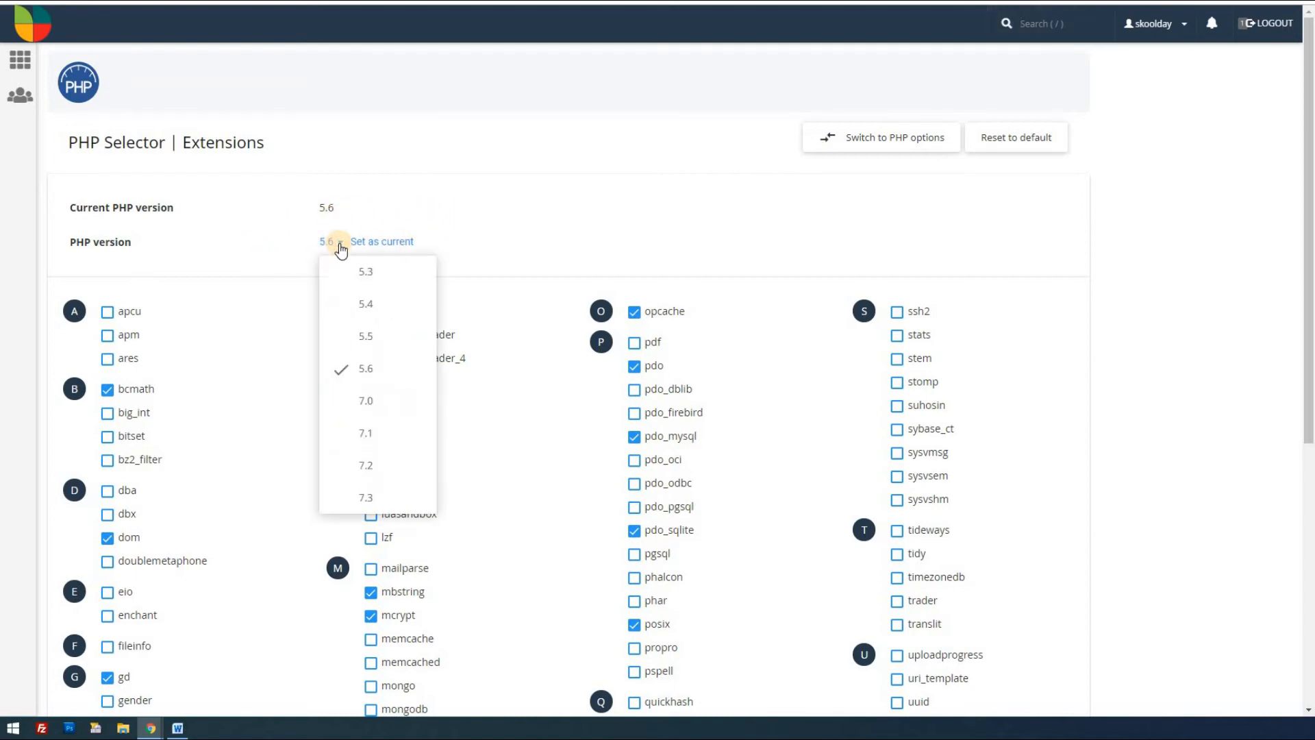
{"action": "mouse_move", "coordinate": [367, 400]}
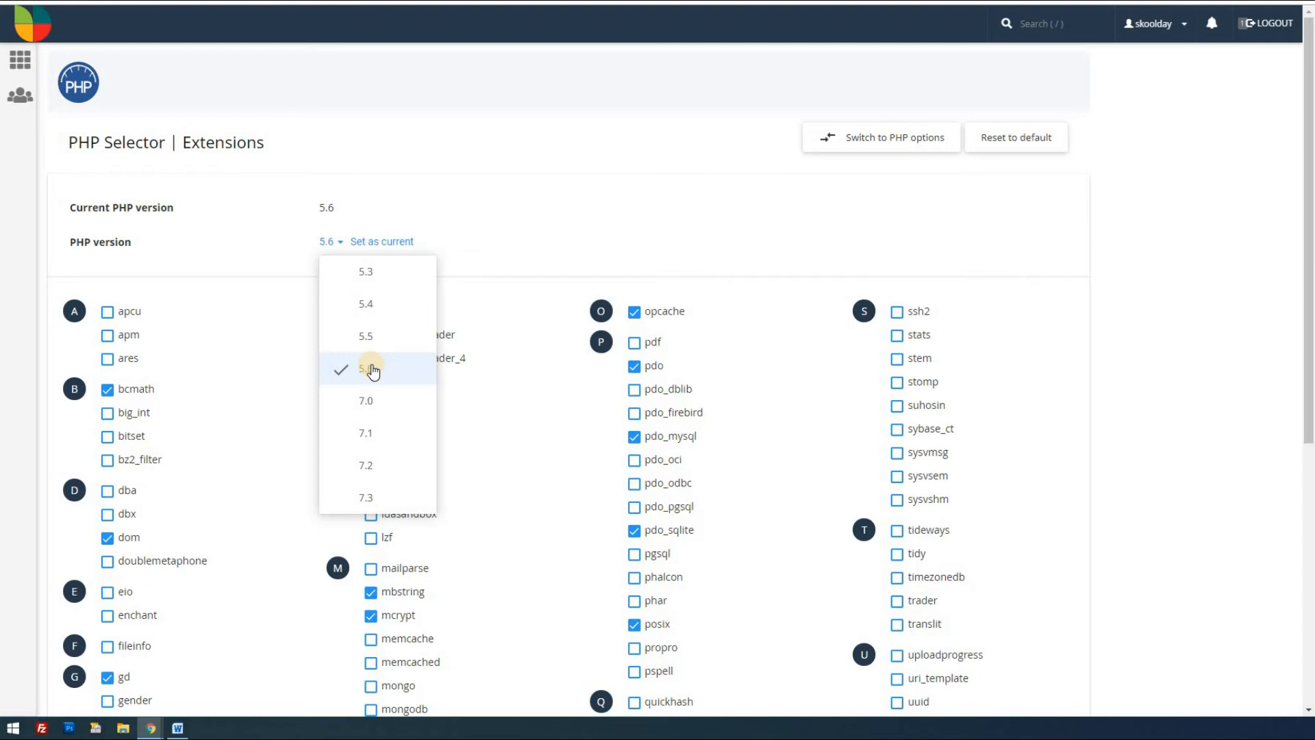
{"action": "left_click", "coordinate": [366, 496]}
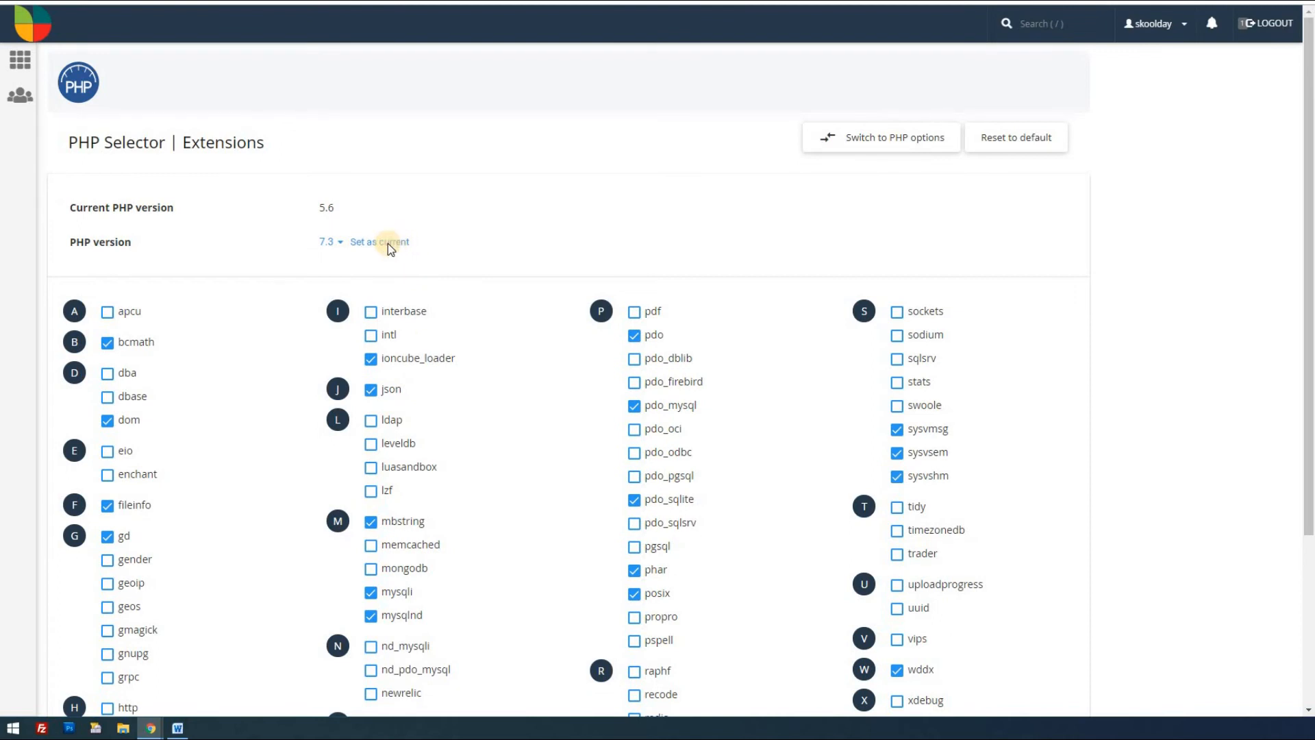
{"action": "left_click", "coordinate": [386, 241]}
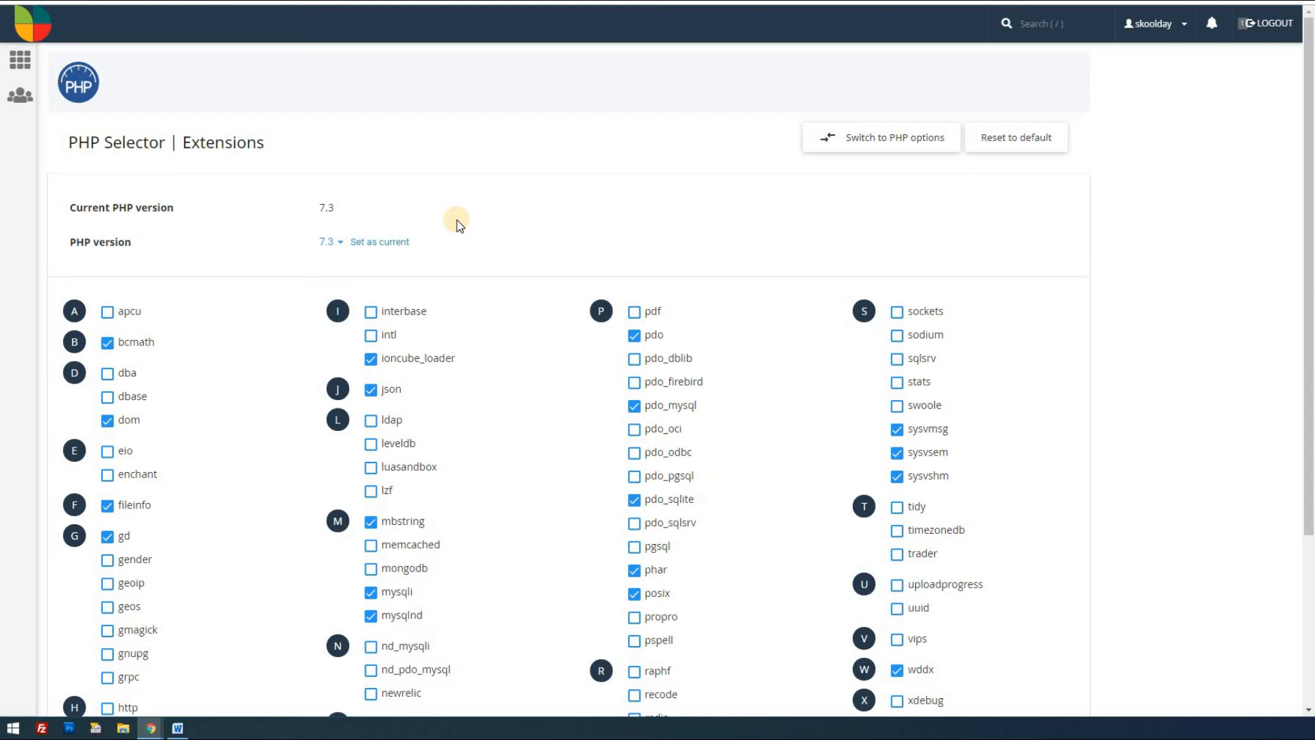
{"action": "mouse_move", "coordinate": [196, 29]}
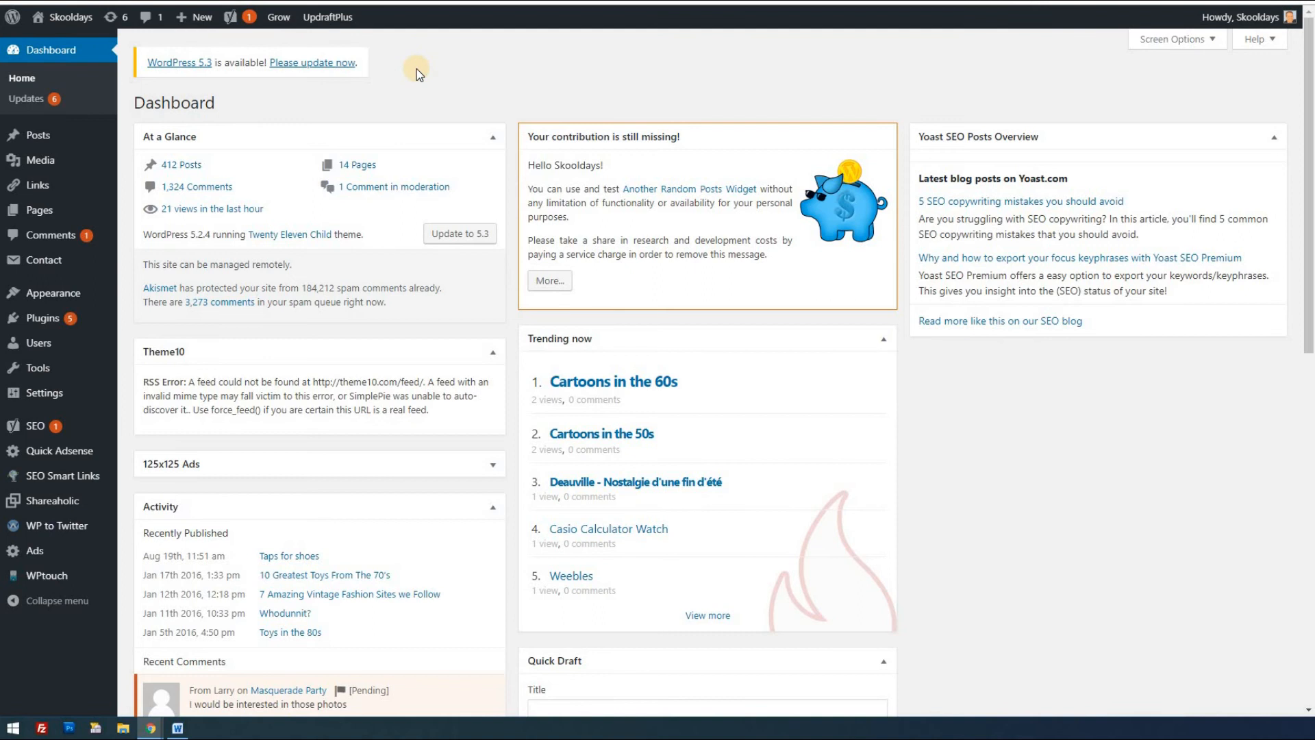
{"action": "mouse_move", "coordinate": [58, 99]}
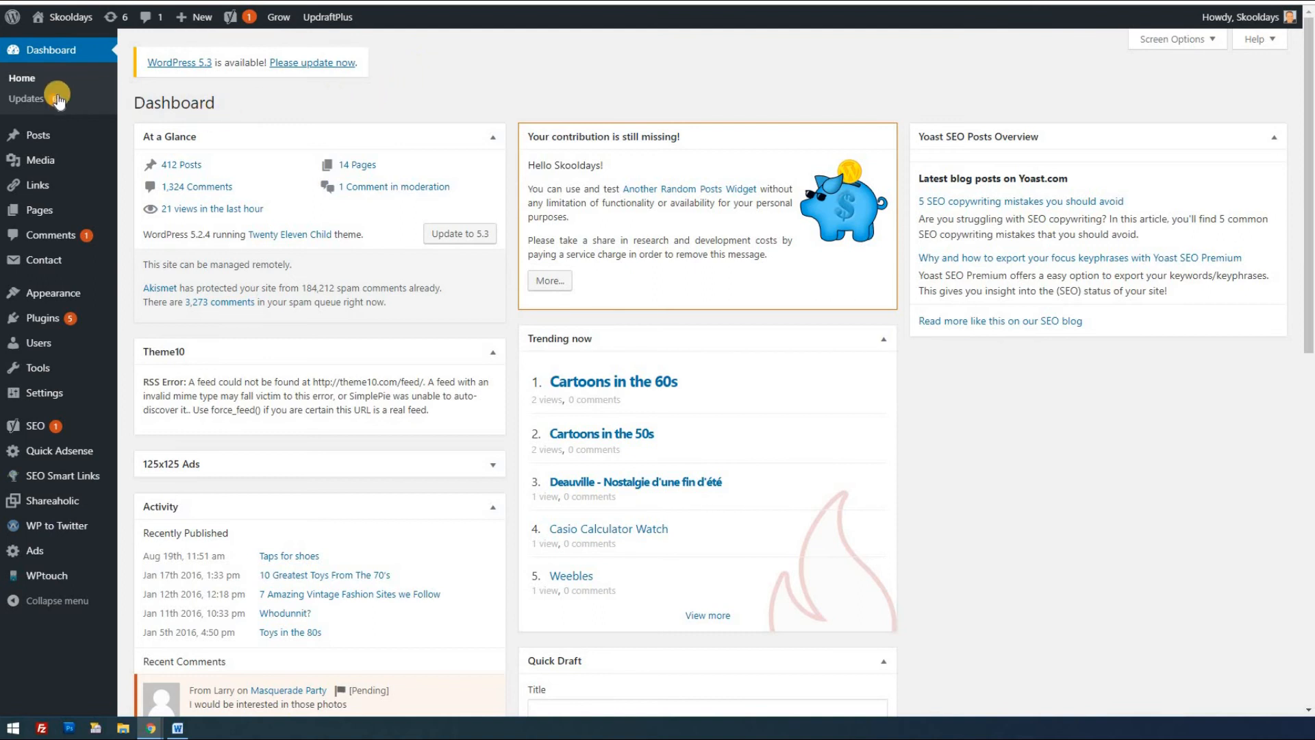